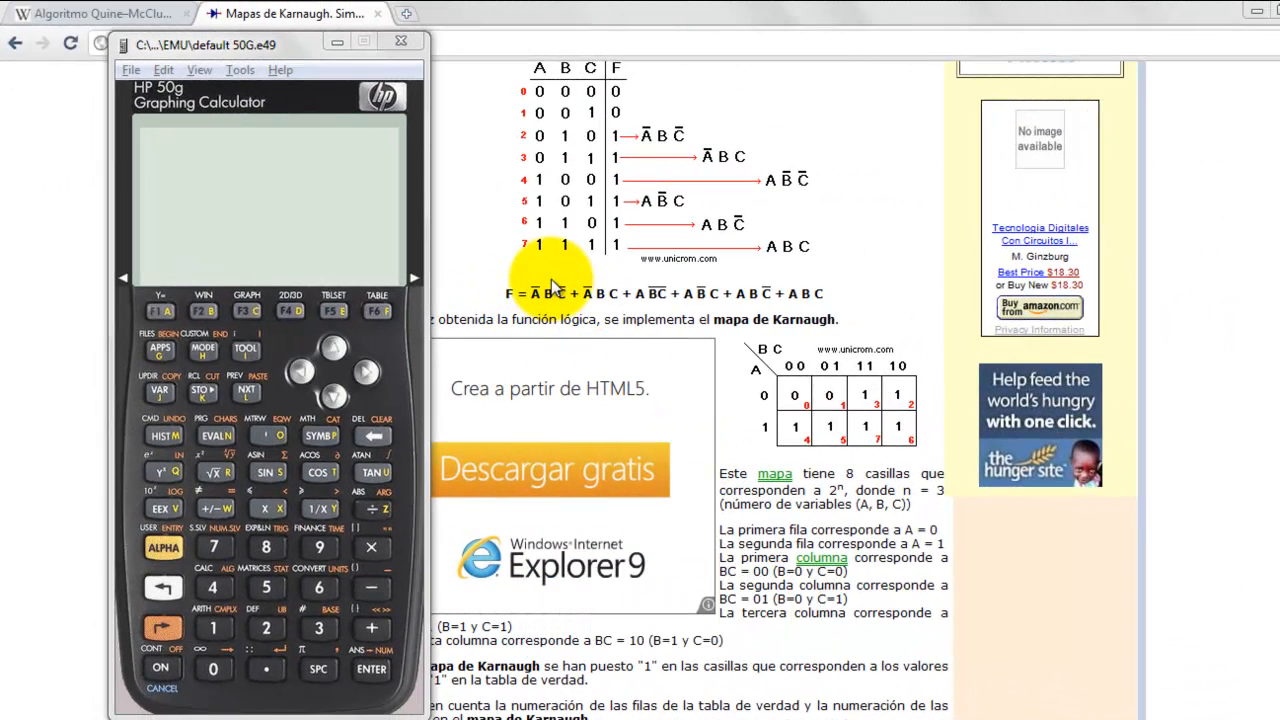
mouse_move(576, 380)
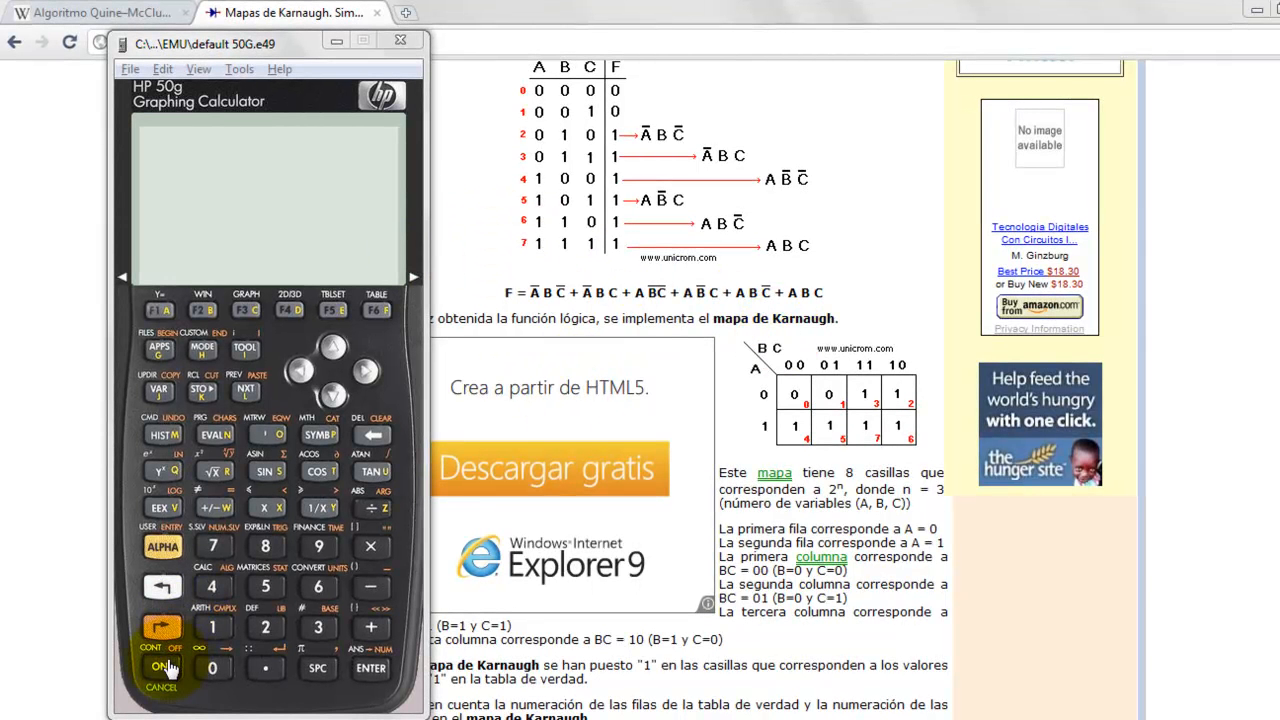
Switch the HP 50g on so the Quine-McCluskey reduction program's title screen appears
left_click(160, 668)
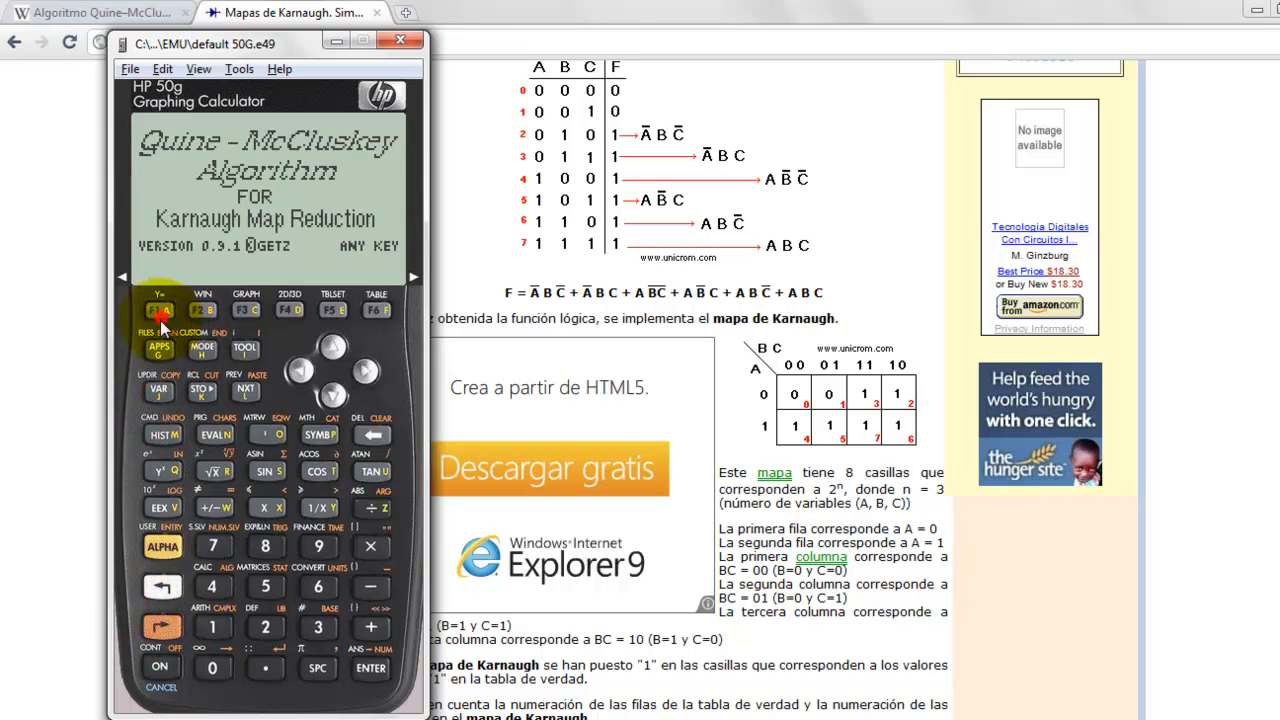
Dismiss the title screen and position the calculator over the page, ready for the minterm list { 2 3 ... }
left_click(158, 312)
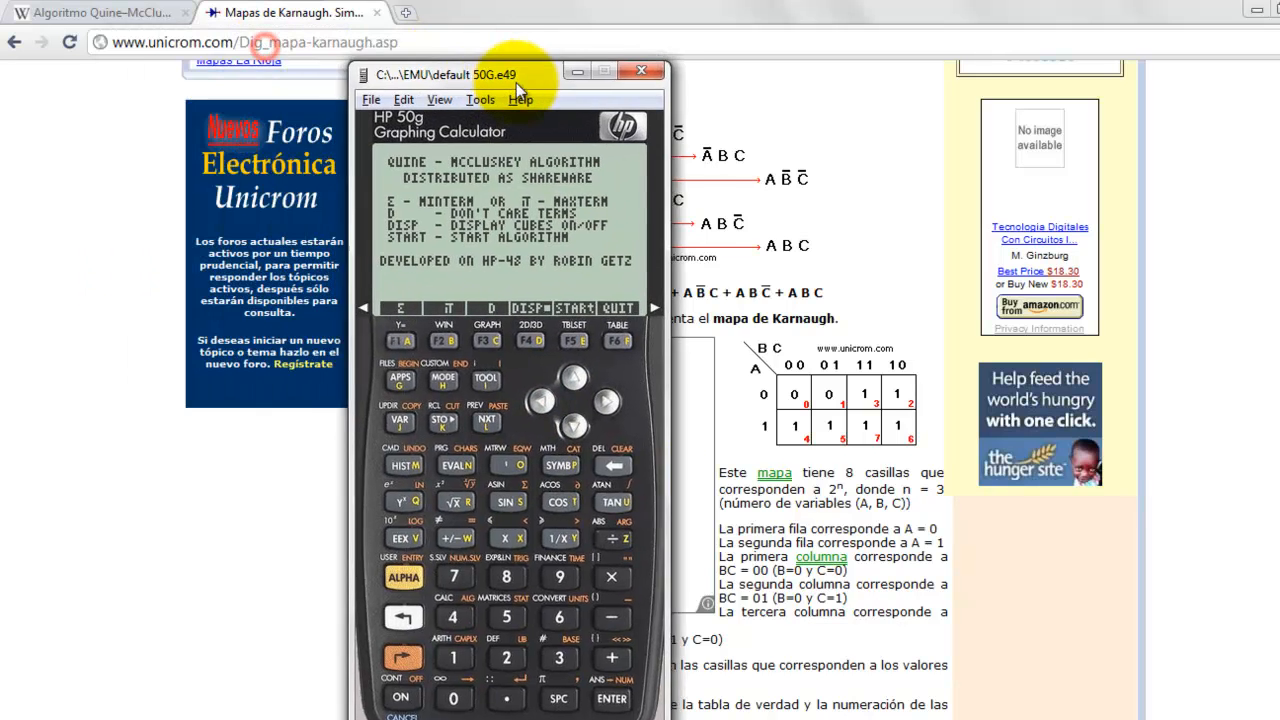
left_click_drag(518, 74, 322, 86)
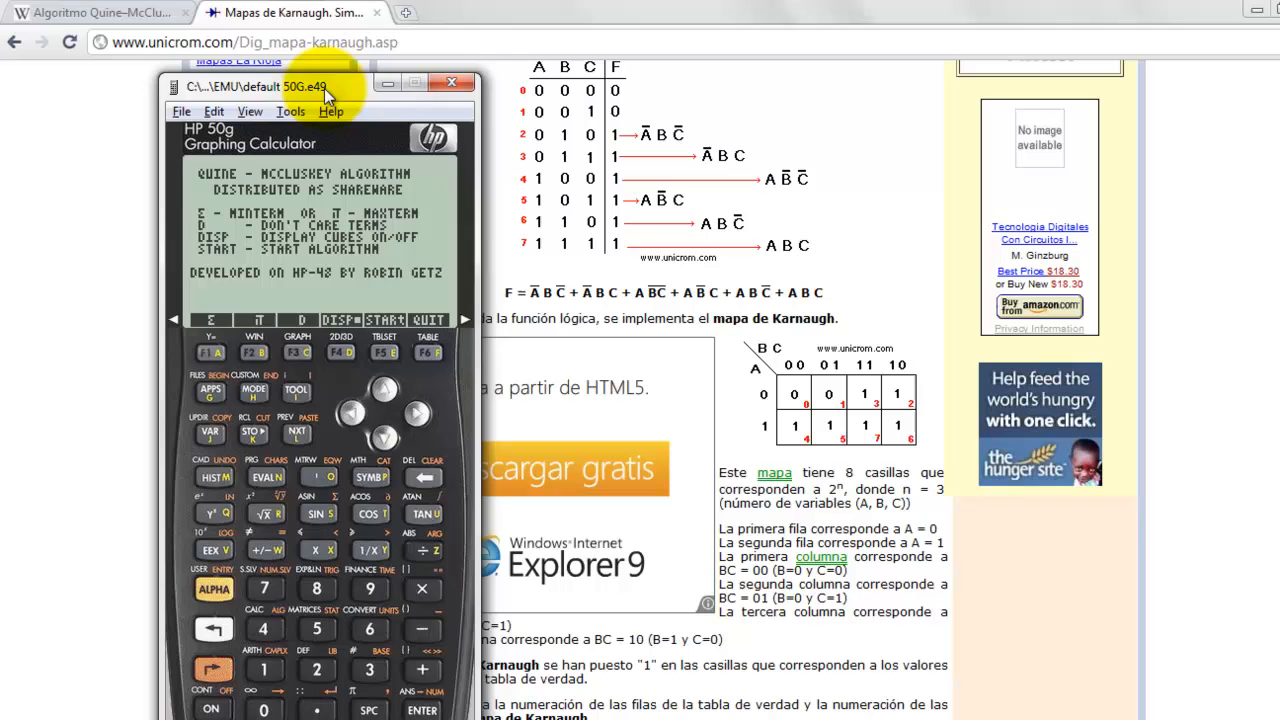
left_click_drag(320, 84, 340, 96)
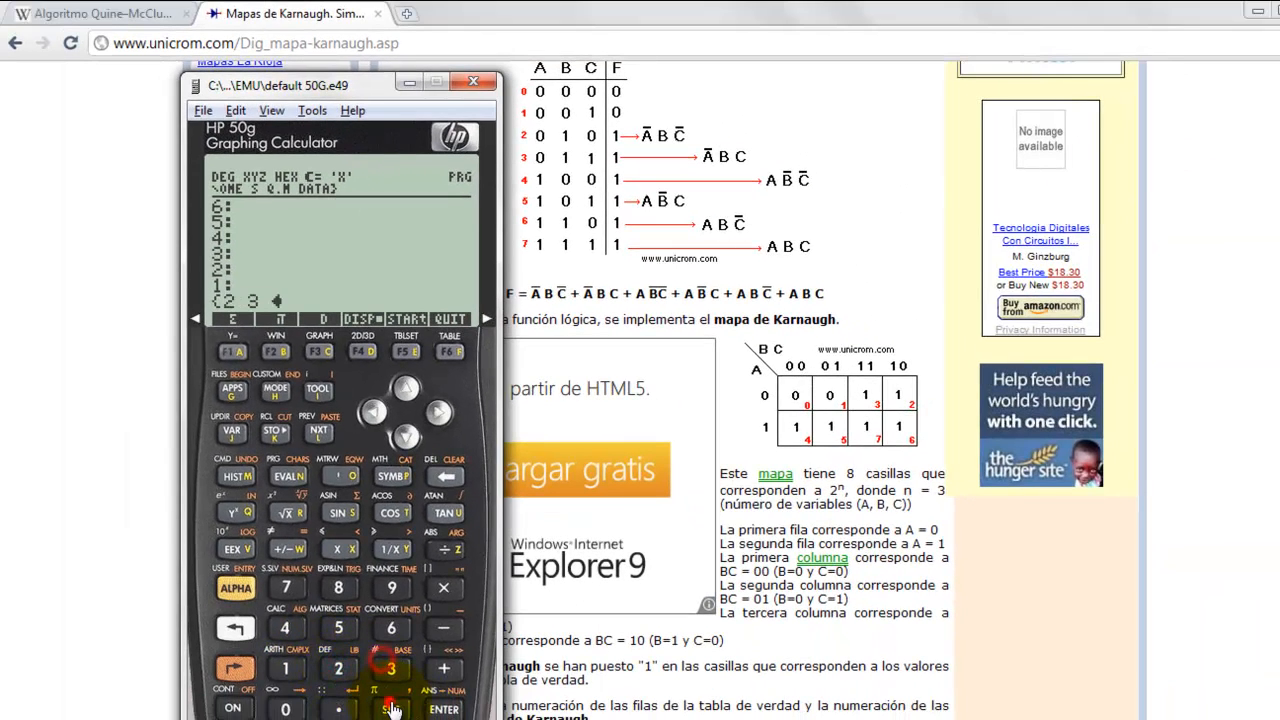
Confirm the minterm list, run the reduction to get B + A beside the page's result, then restart Q.M
left_click(284, 628)
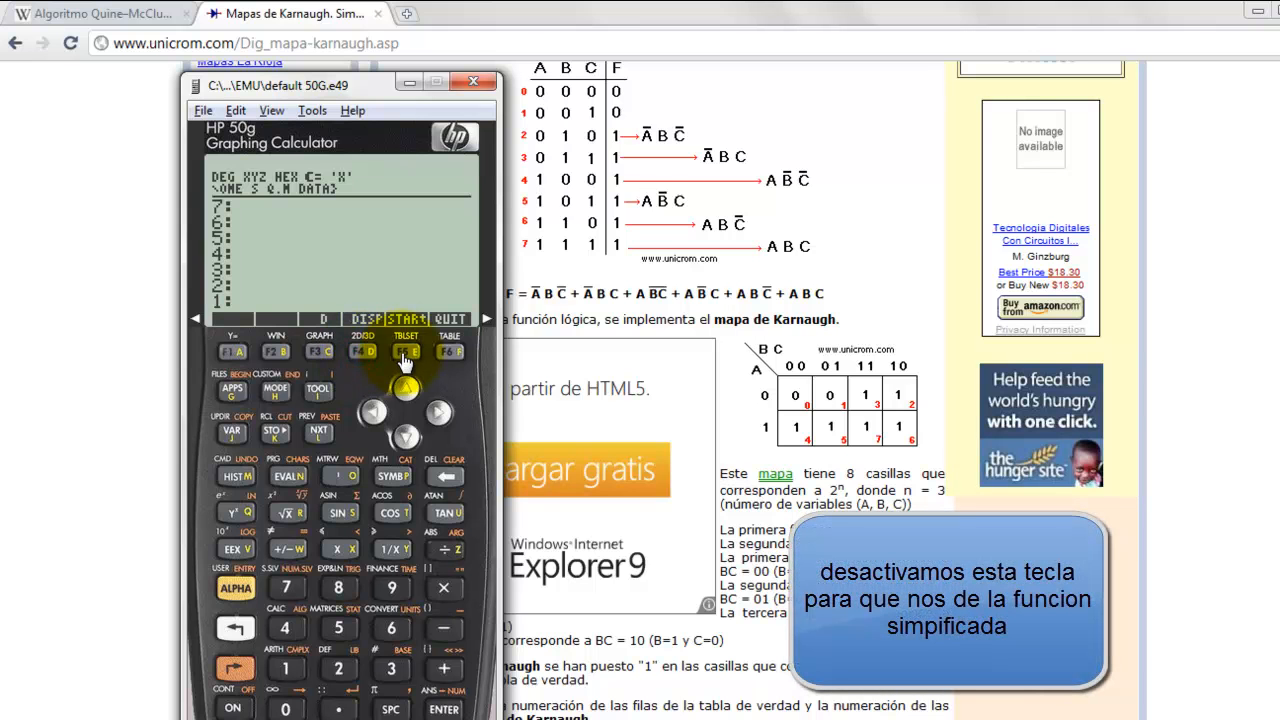
left_click(404, 352)
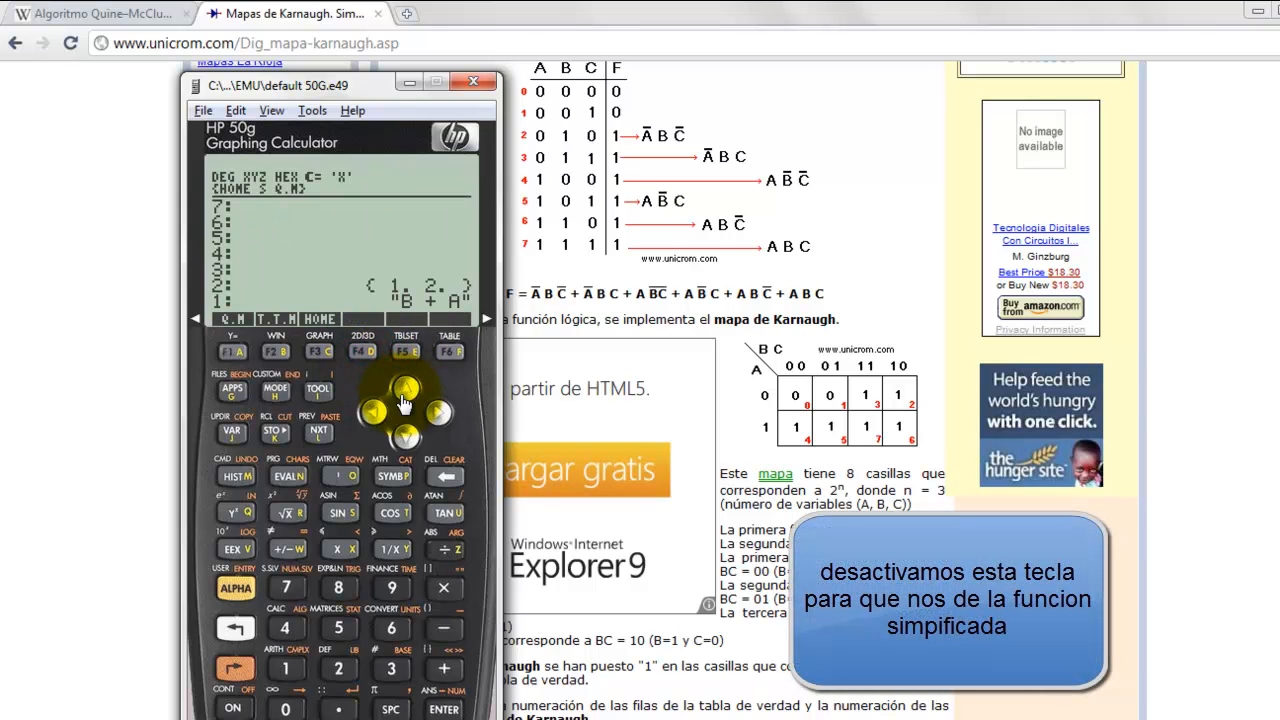
left_click_drag(340, 84, 920, 82)
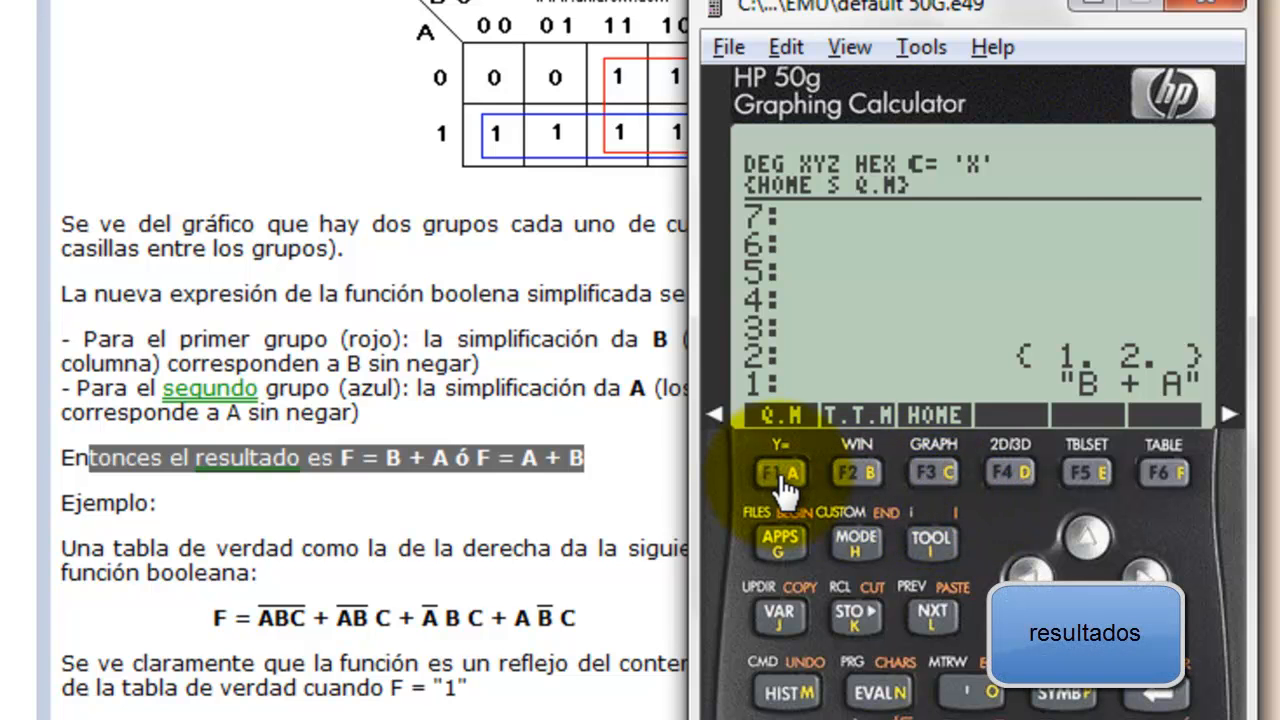
left_click(780, 472)
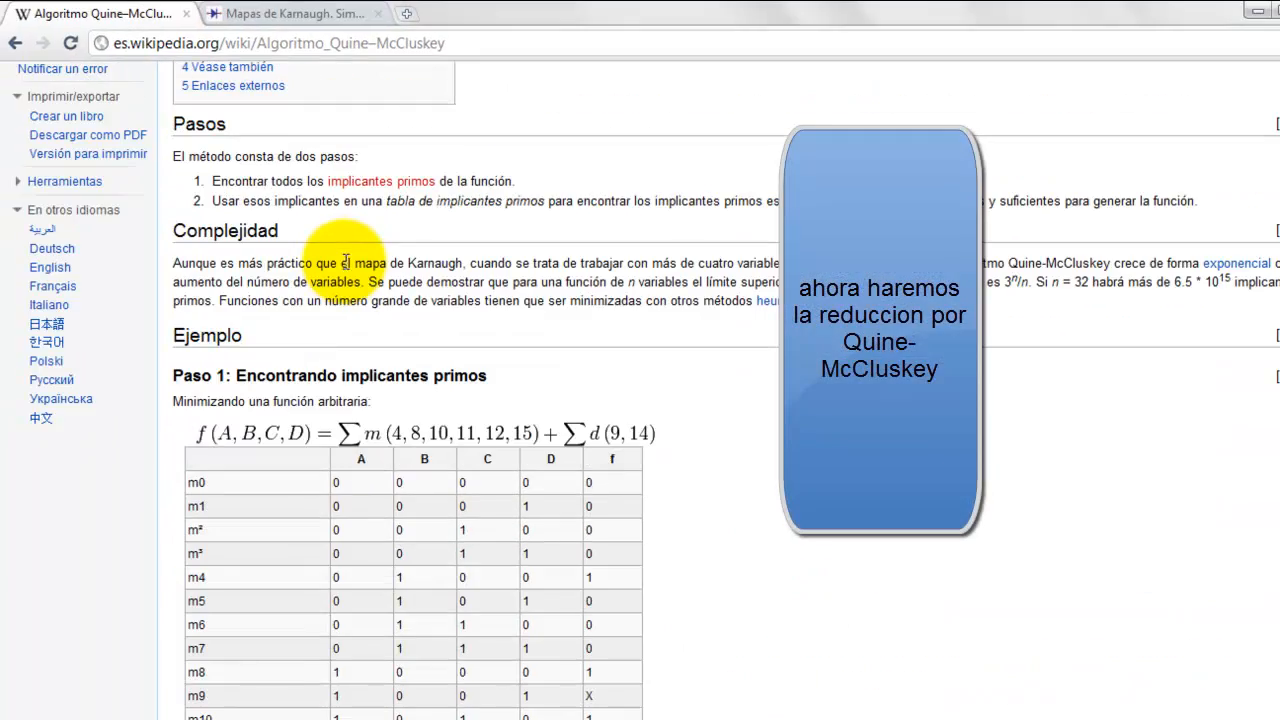
Scroll the Wikipedia article to the example Σm(4,8,10,11,12,15) and its truth table
scroll("down", 3)
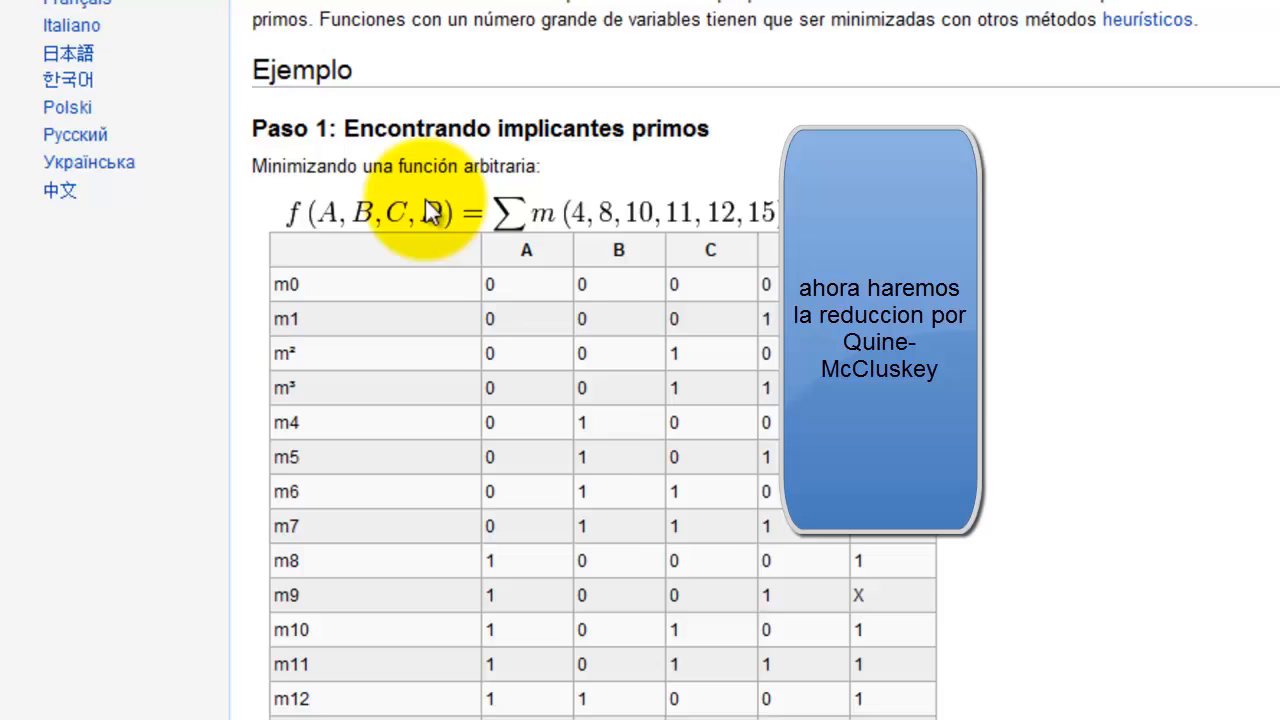
scroll("down", 3)
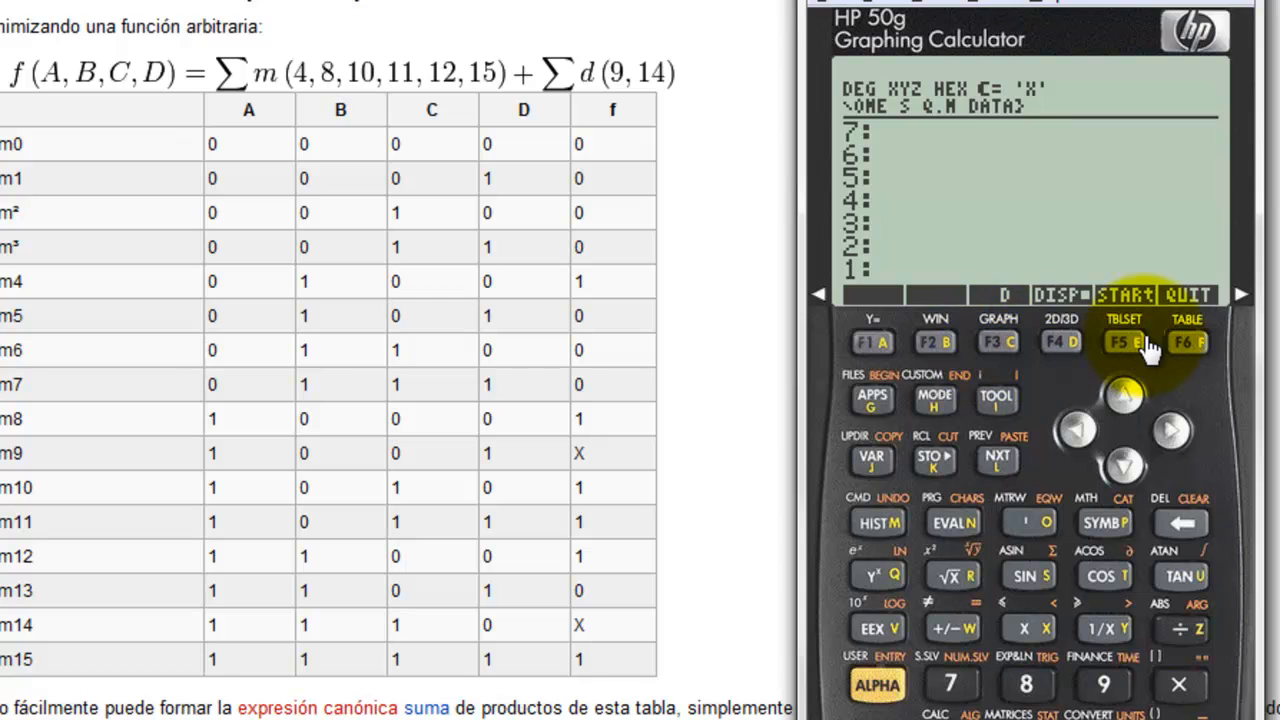
mouse_move(1018, 364)
type("{")
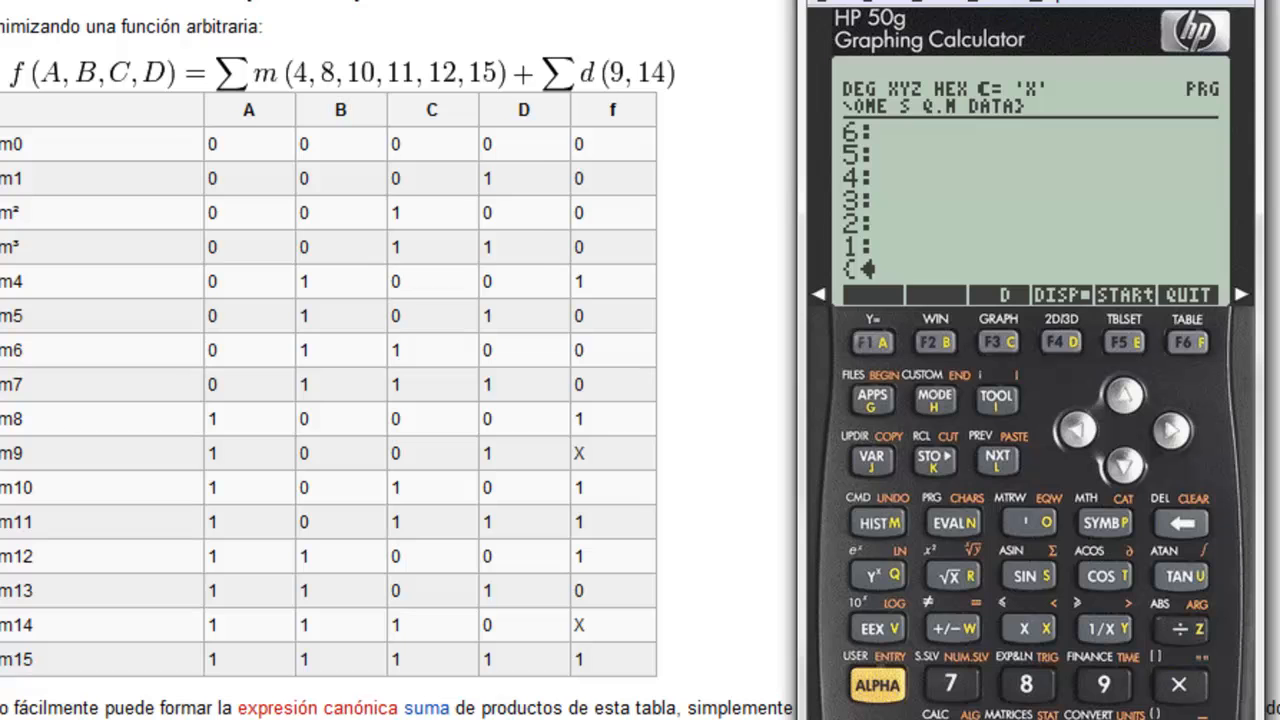
Begin entering the Wikipedia example's minterms 4, 8, 10, 11, 12, 15 into the program
left_click(1104, 684)
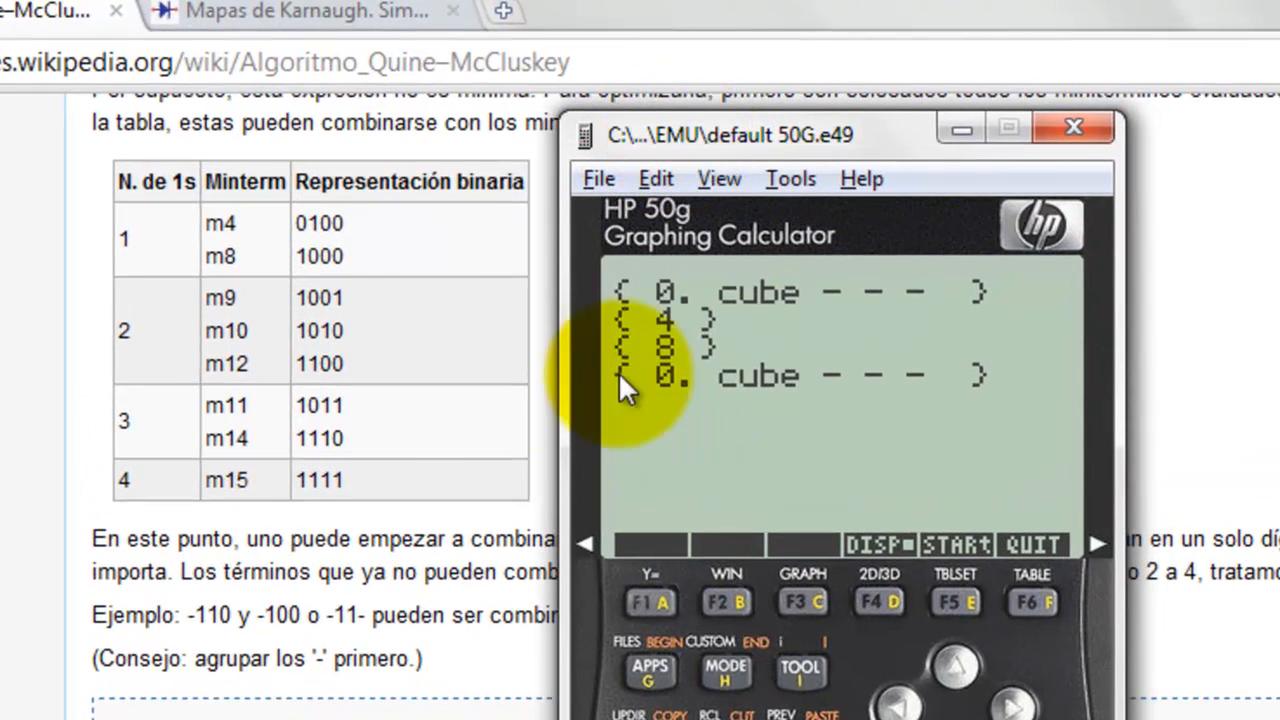
mouse_move(270, 244)
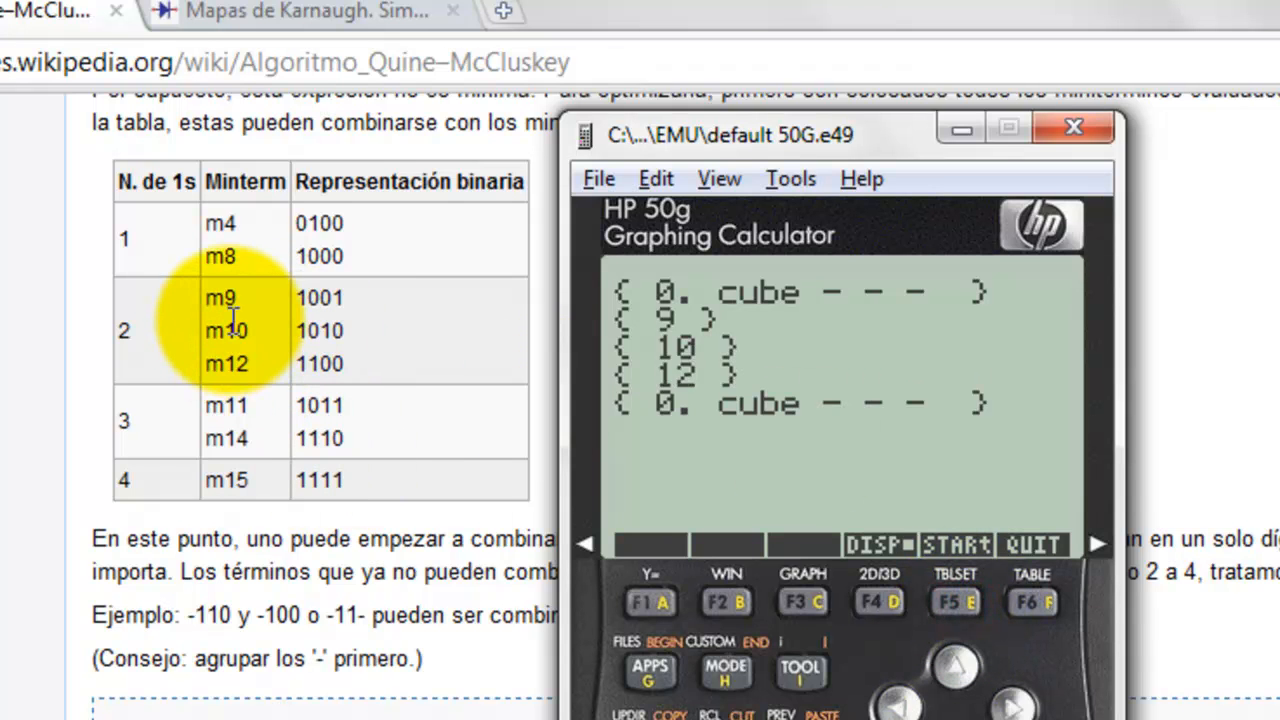
mouse_move(936, 490)
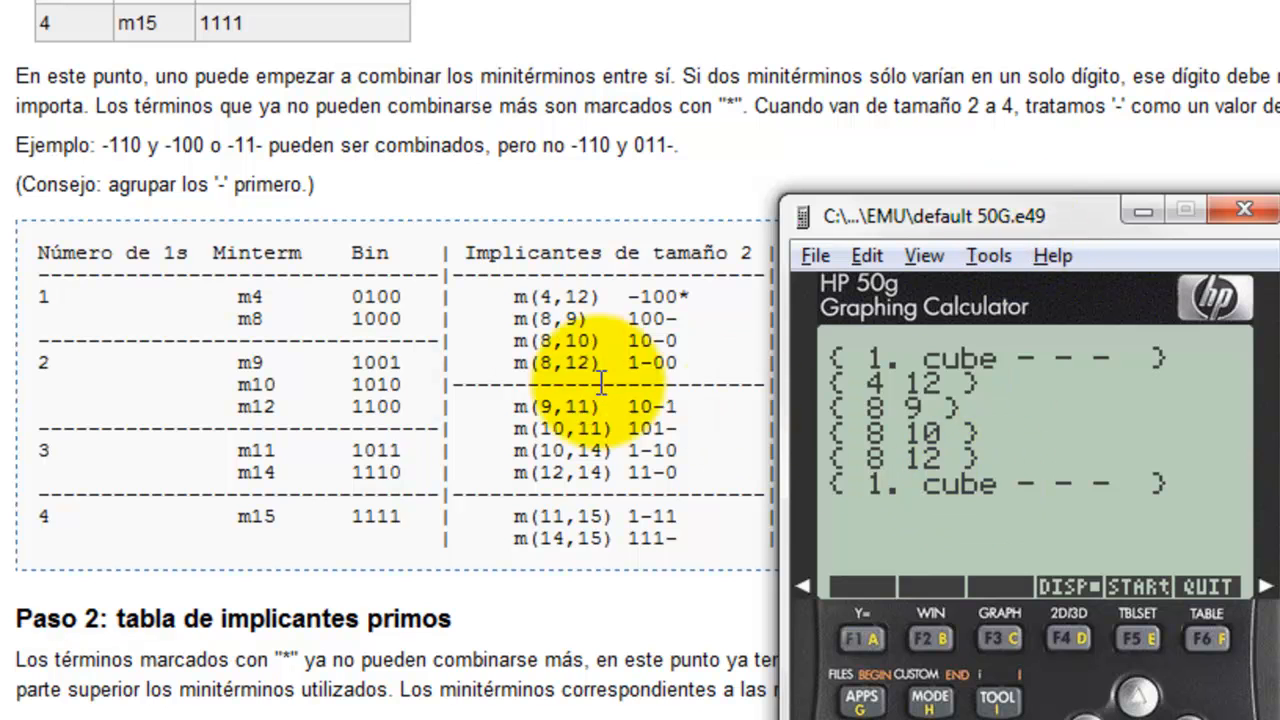
mouse_move(850, 480)
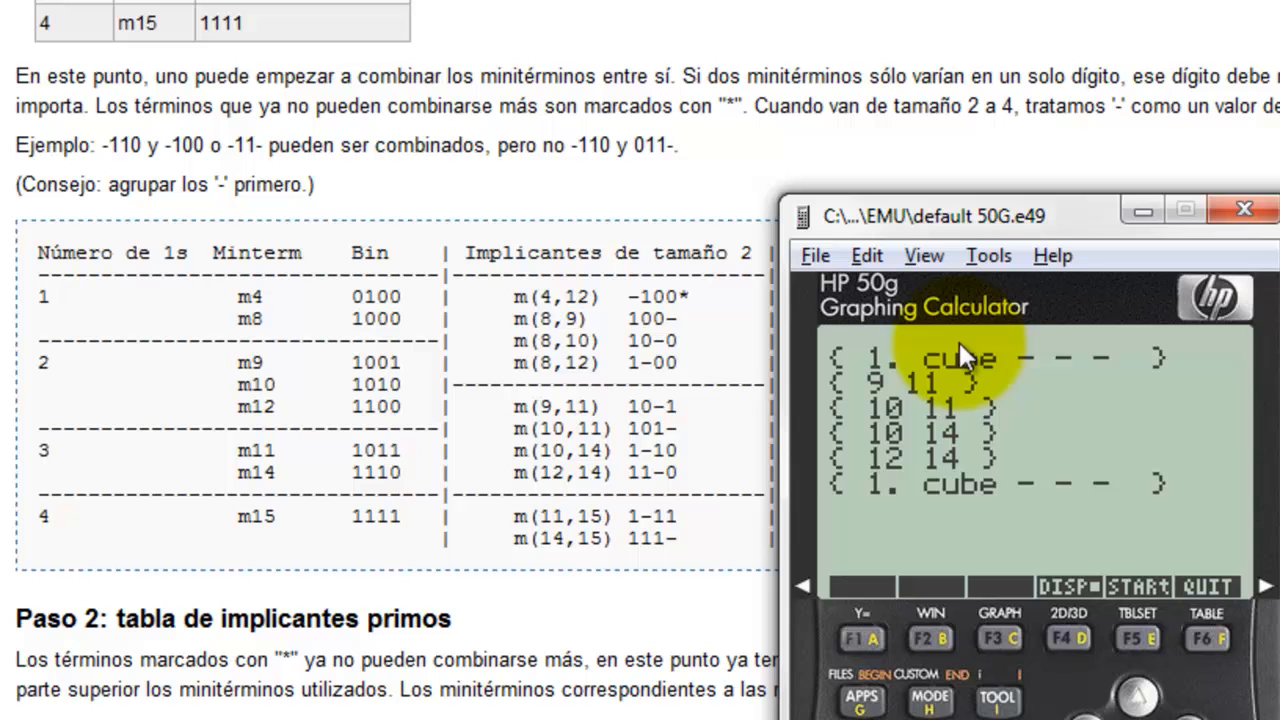
mouse_move(864, 504)
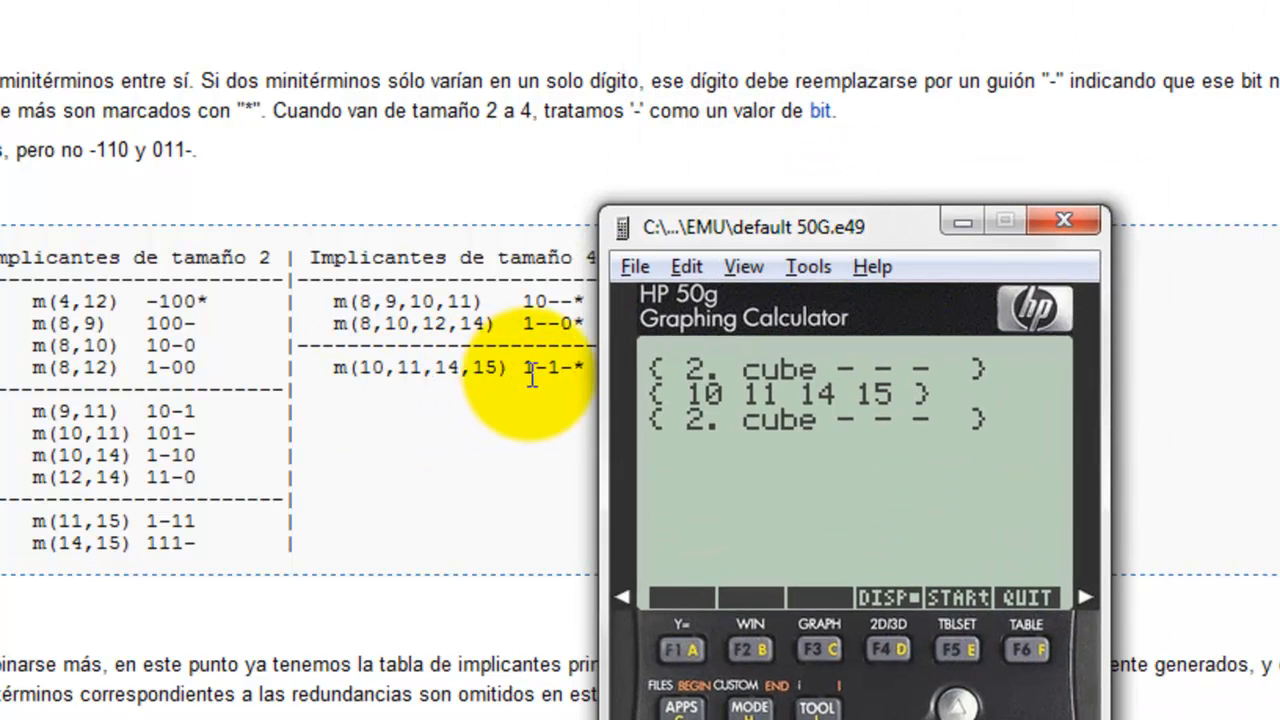
Advance to the prime implicant table showing 8-9-10-11, 8-10-12-14, 10-11-14-15 and 4-12
left_click(956, 596)
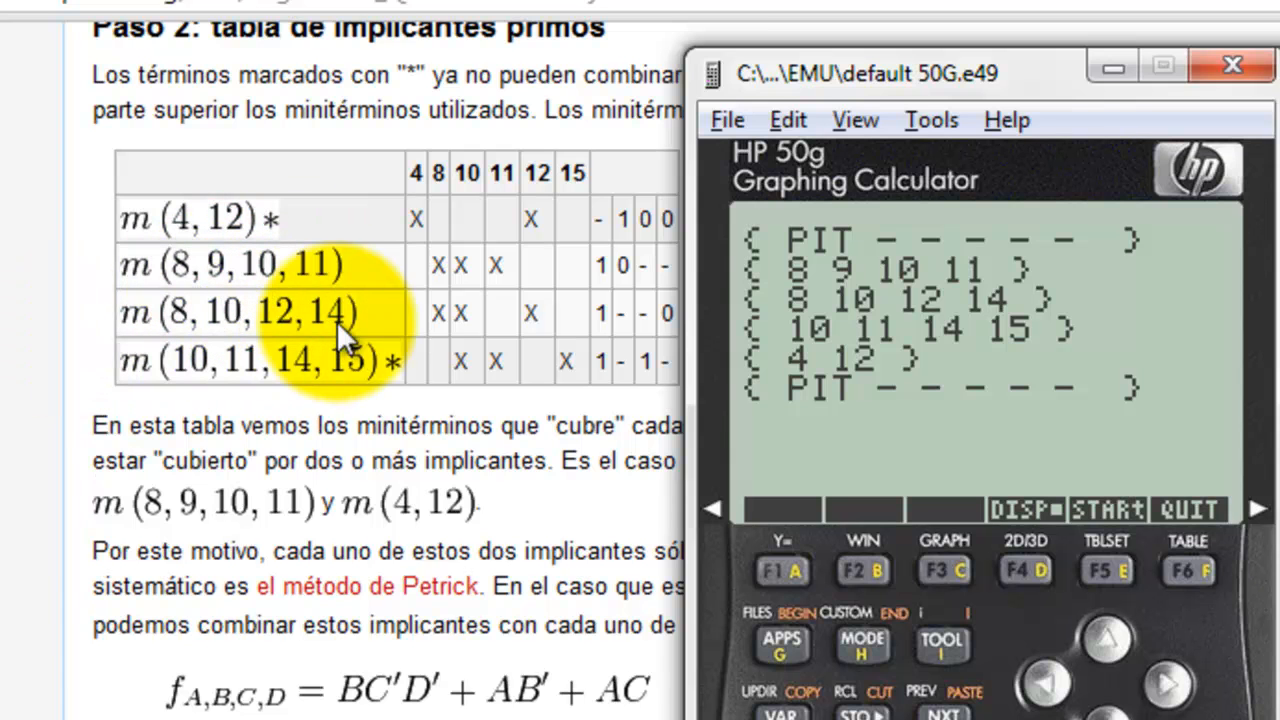
mouse_move(904, 376)
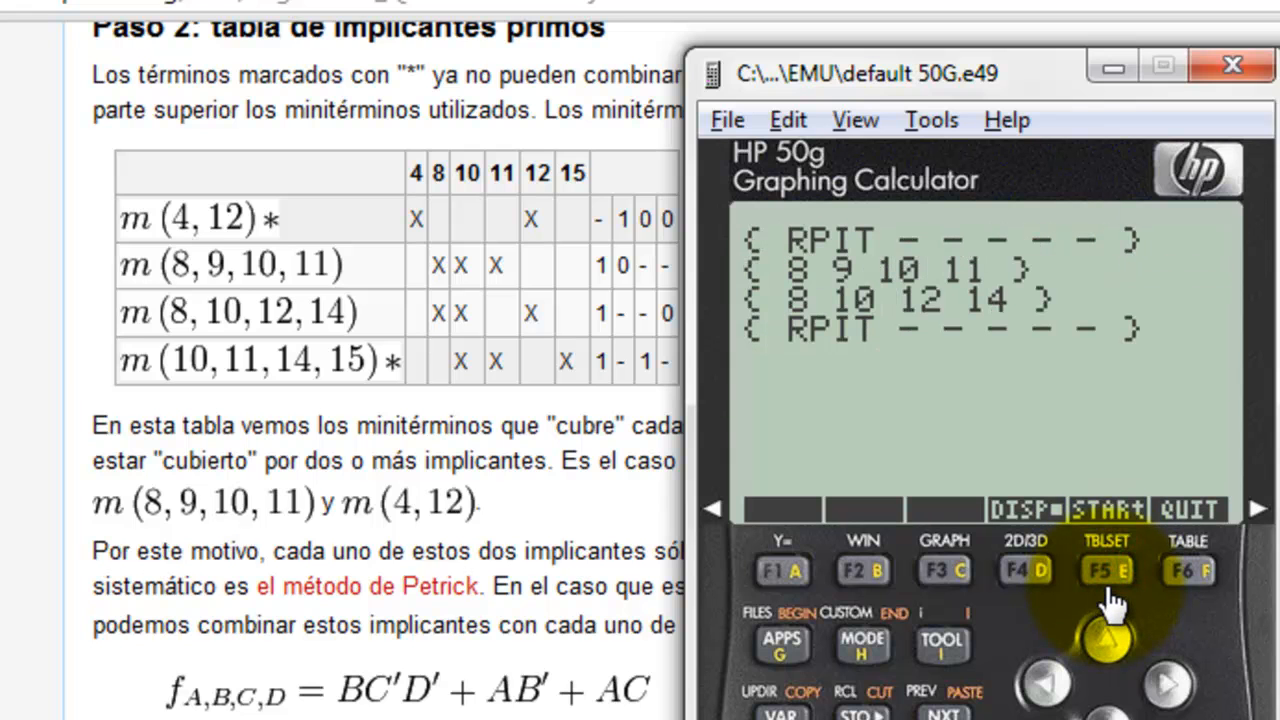
mouse_move(1104, 596)
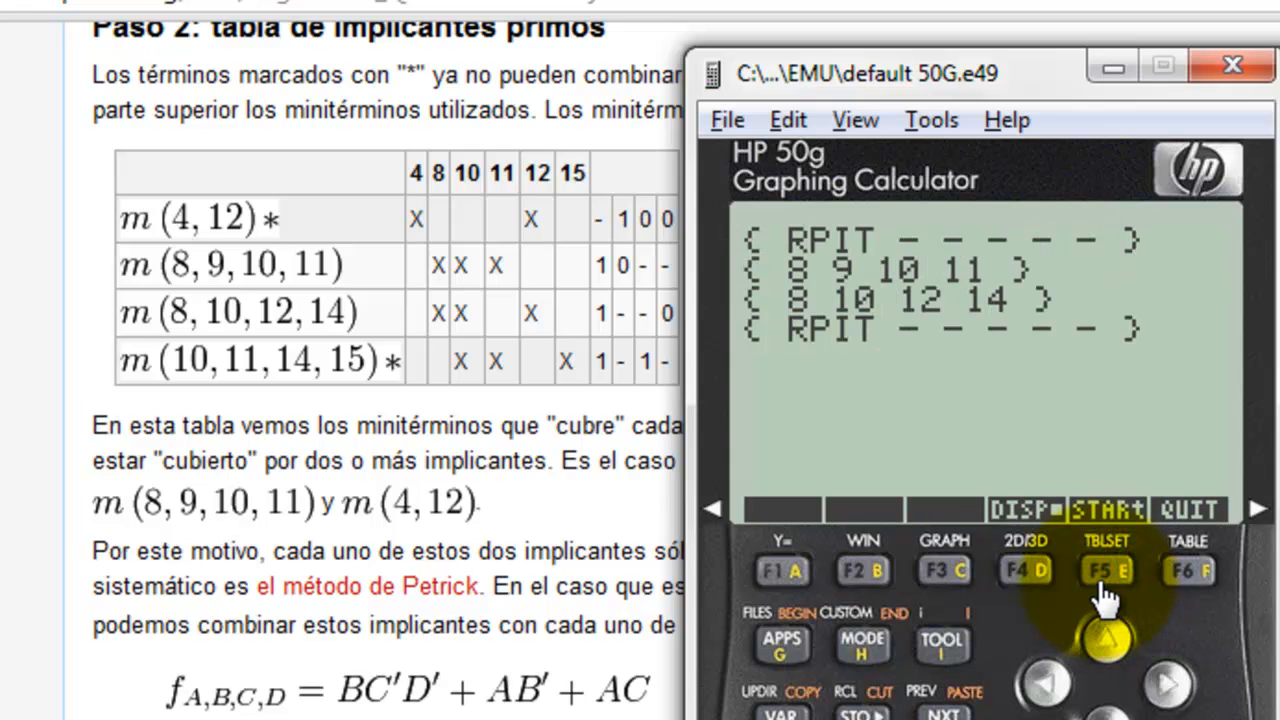
mouse_move(350, 344)
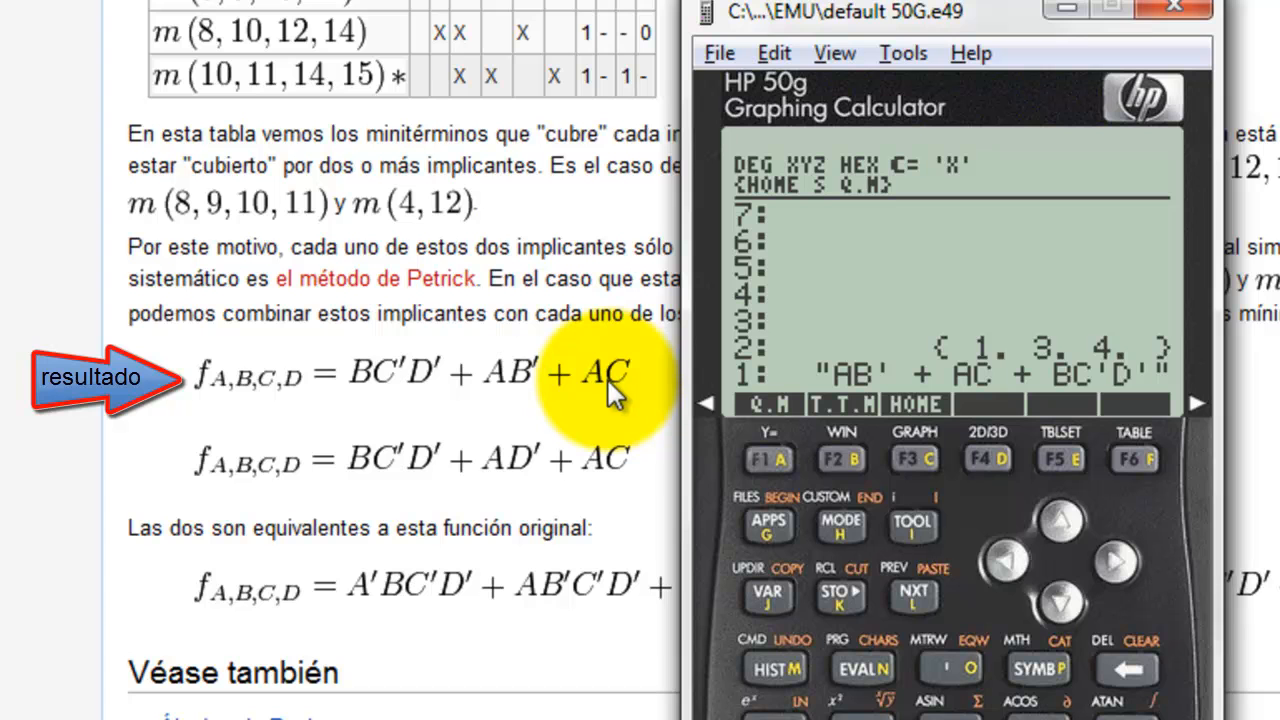
mouse_move(460, 390)
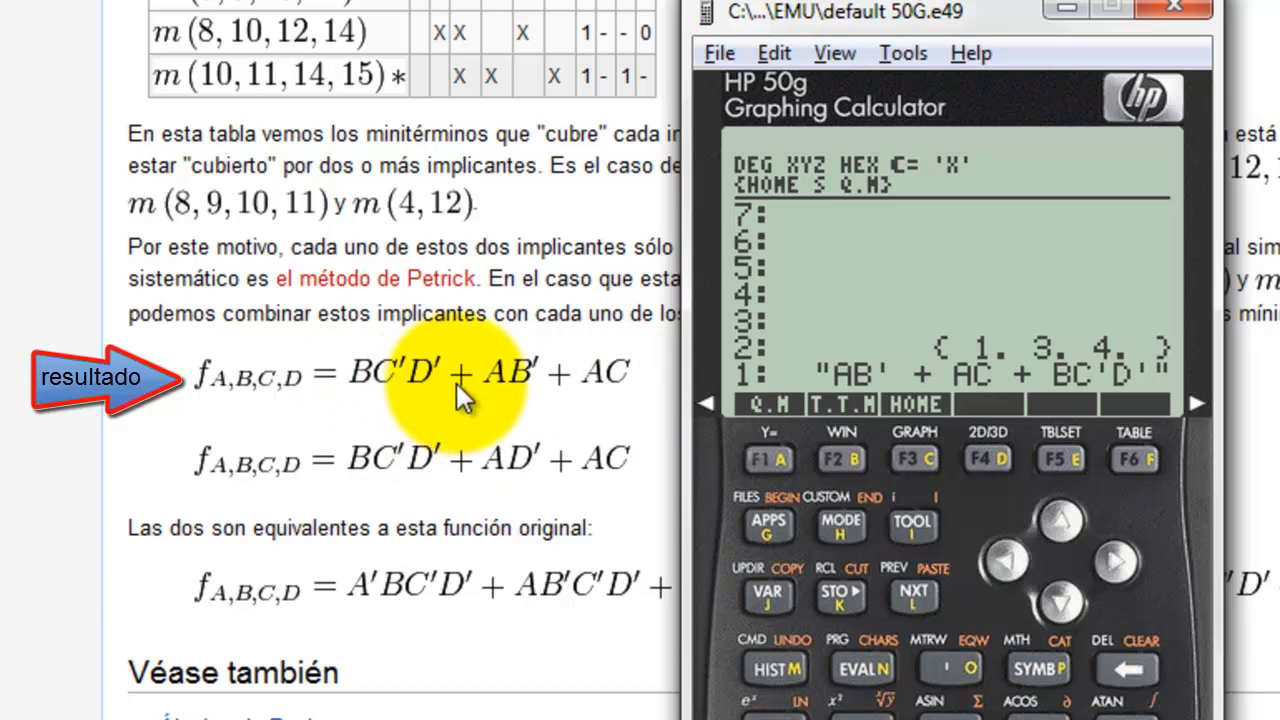
mouse_move(808, 60)
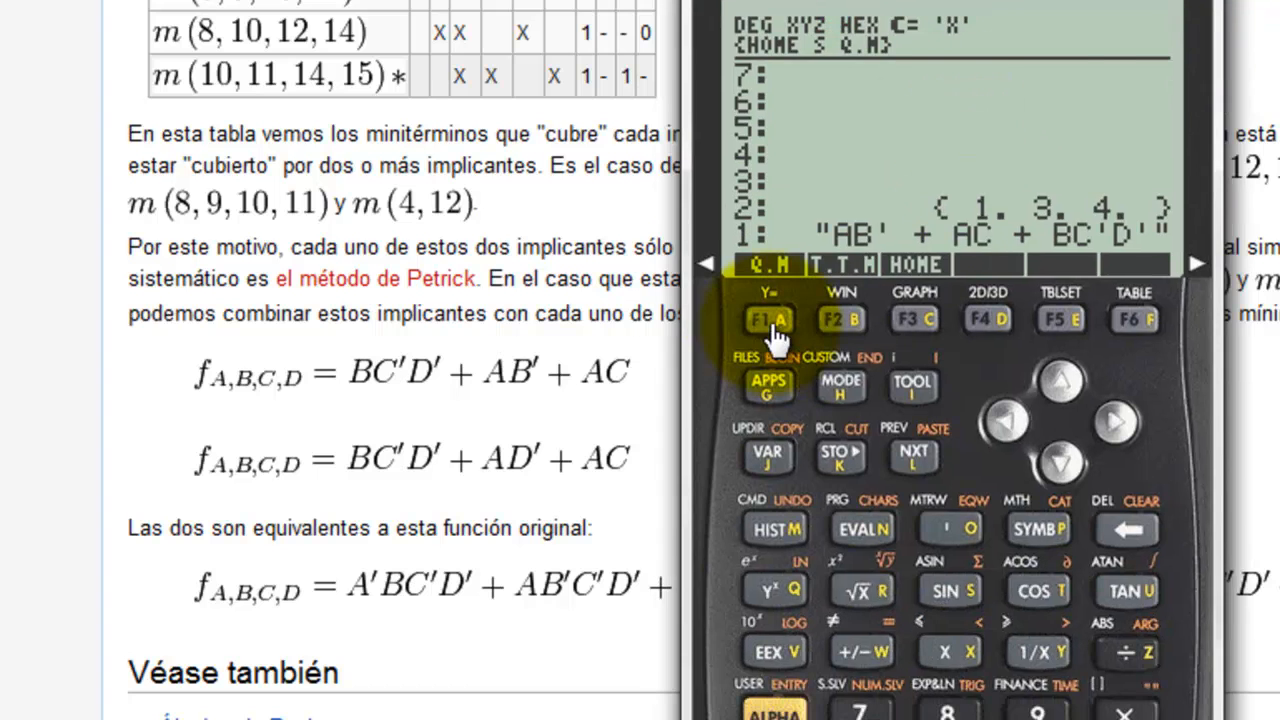
After confirming AB' + AC + BC'D' matches Wikipedia, relaunch the Quine-McCluskey program
left_click(768, 318)
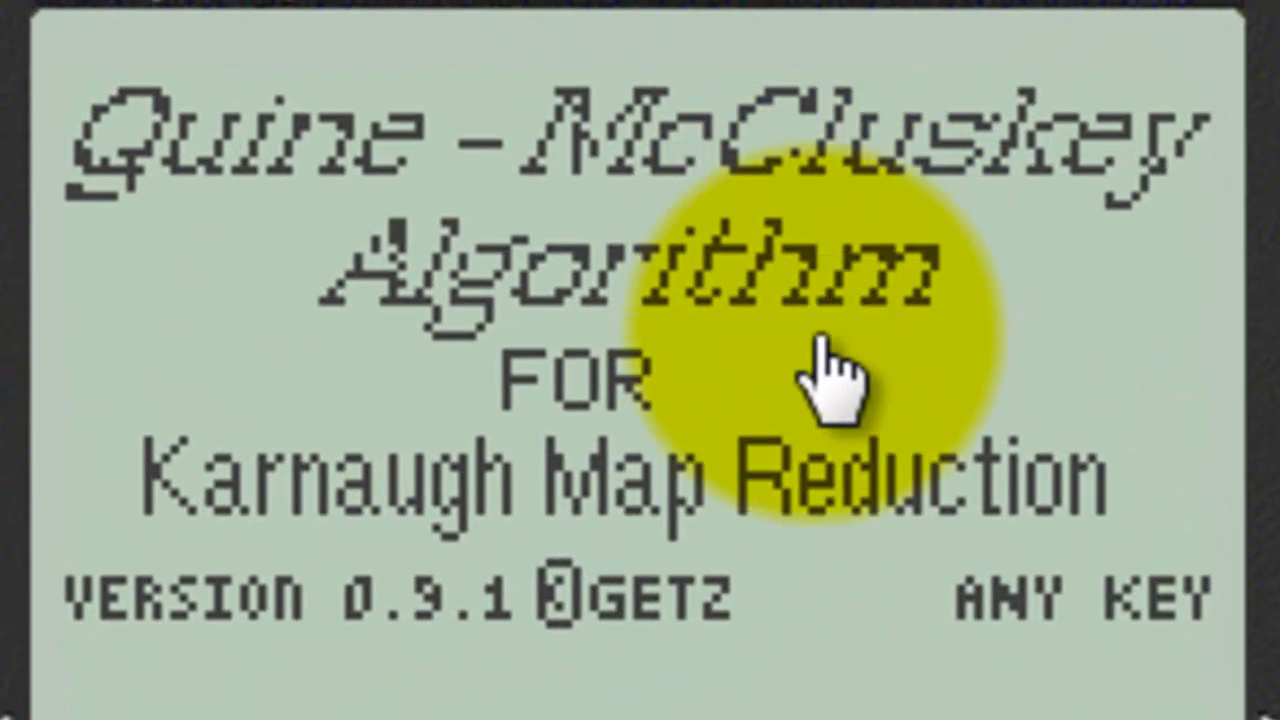